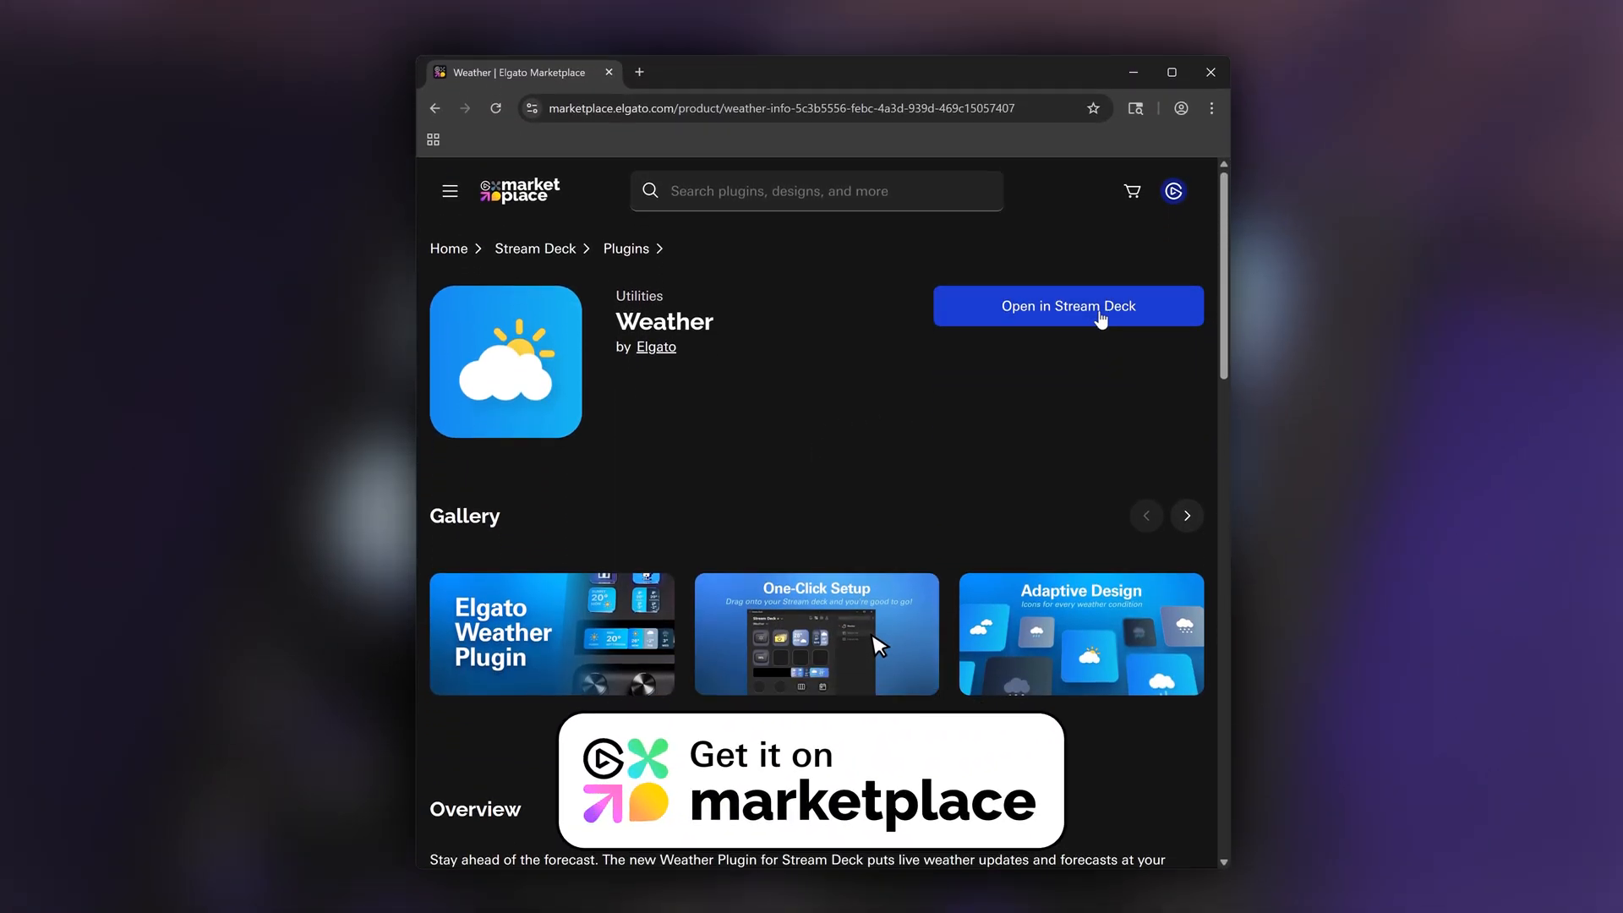
Step: Open the Weather plugin in Stream Deck and expand its Weather and Forecast actions
click(1067, 306)
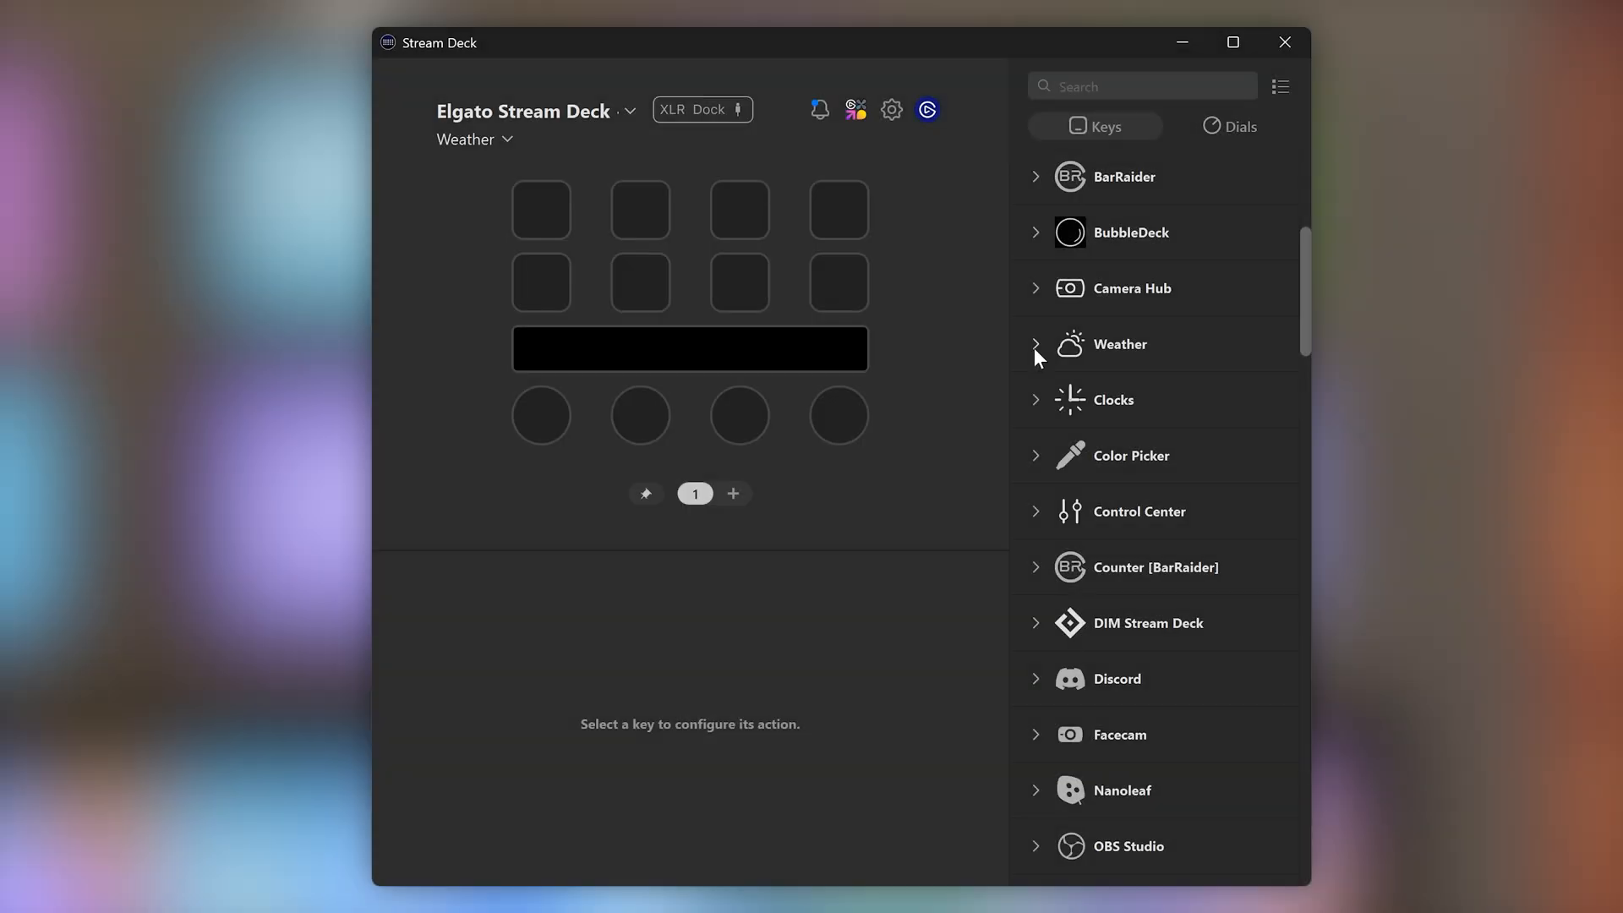
click(1035, 343)
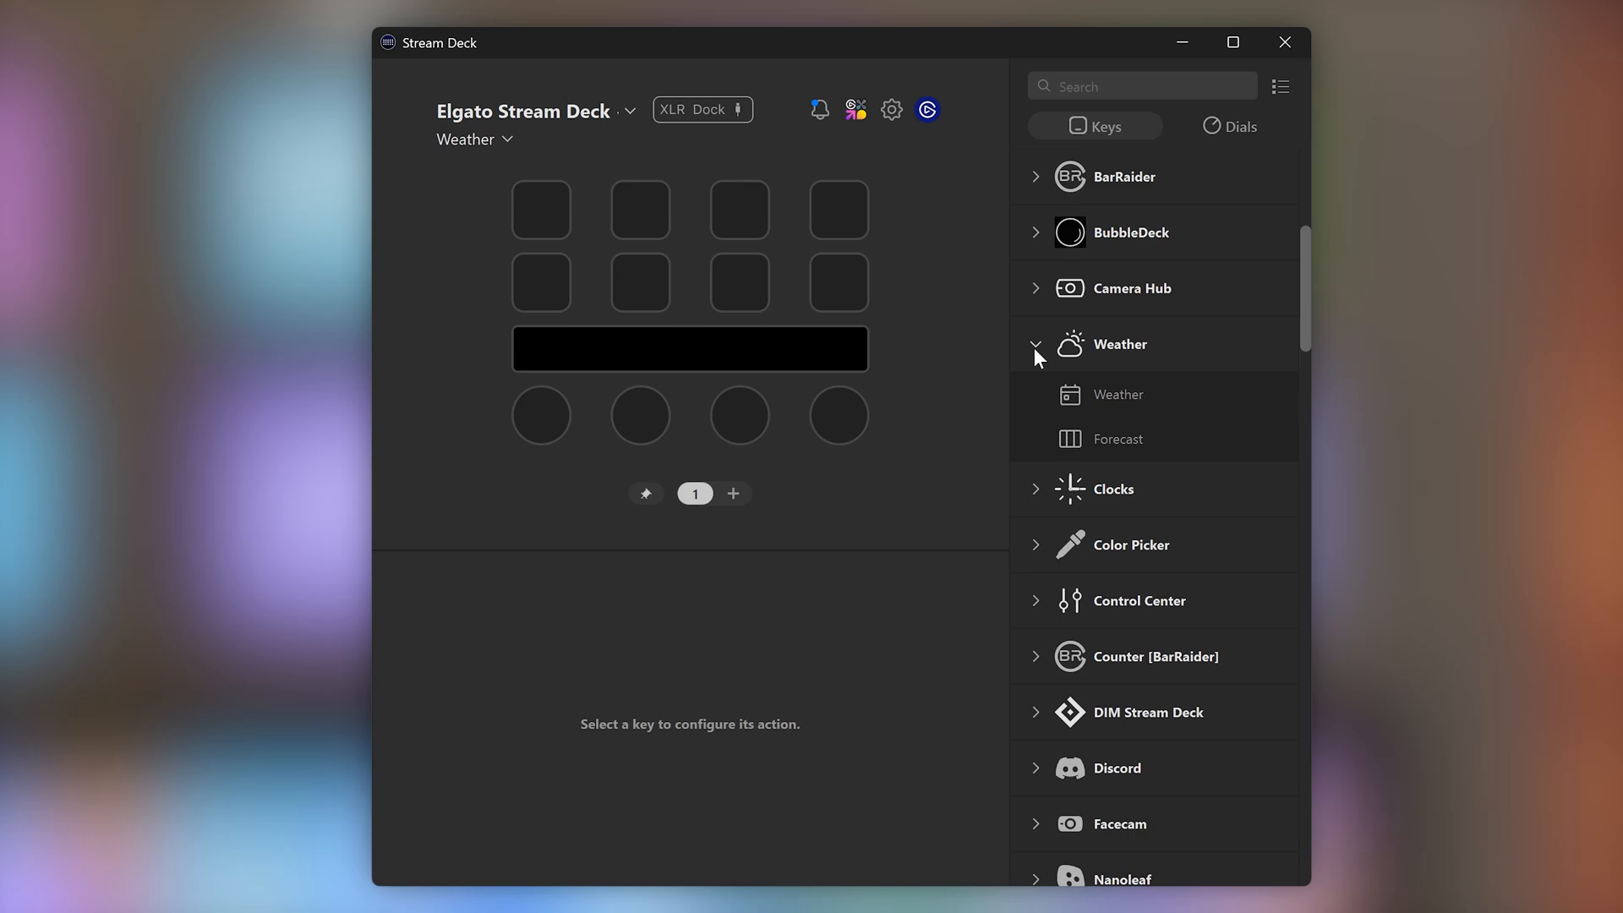
mouse_move(1188, 412)
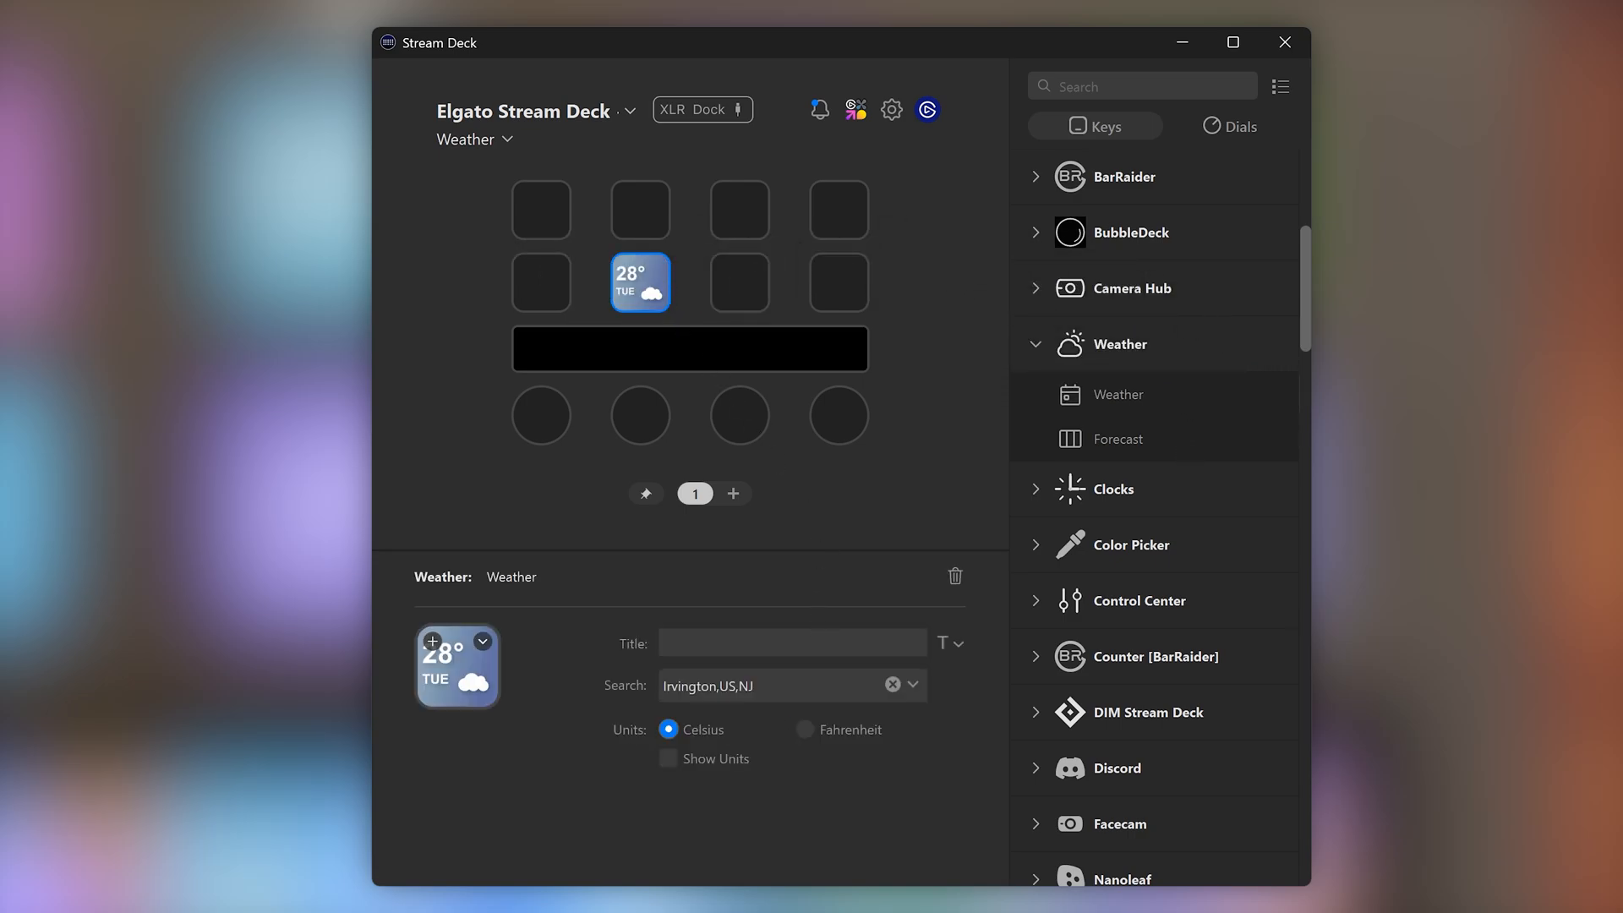
Step: Set the Weather key's location to San Jose, CA and show the temperature in Fahrenheit
click(893, 685)
text(San Jose,US,CA)
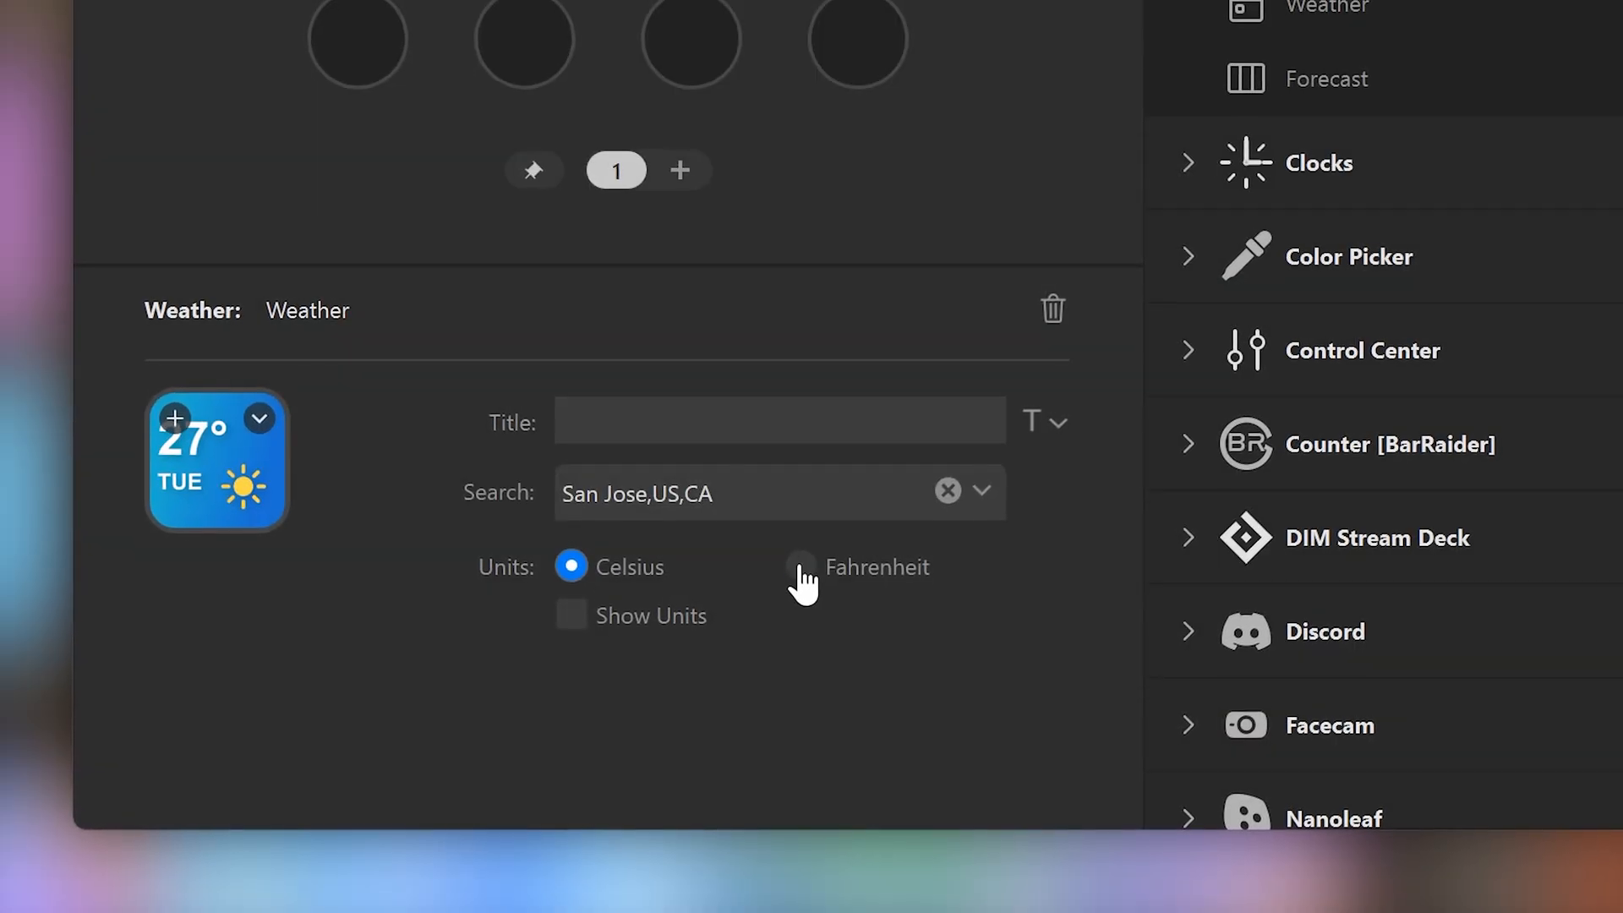
click(799, 568)
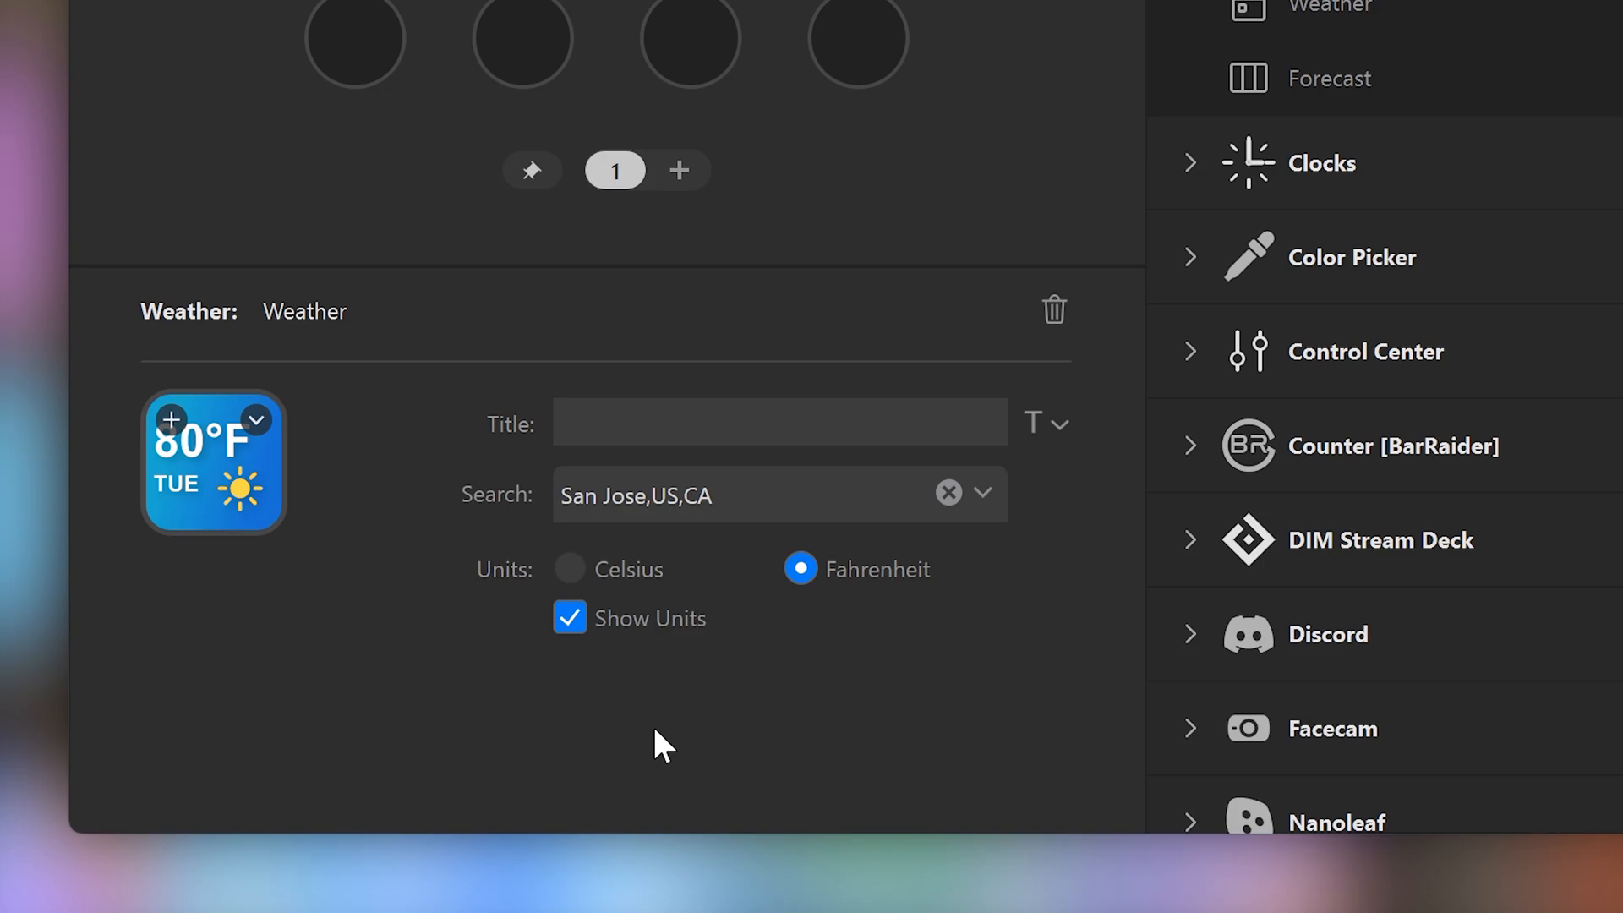